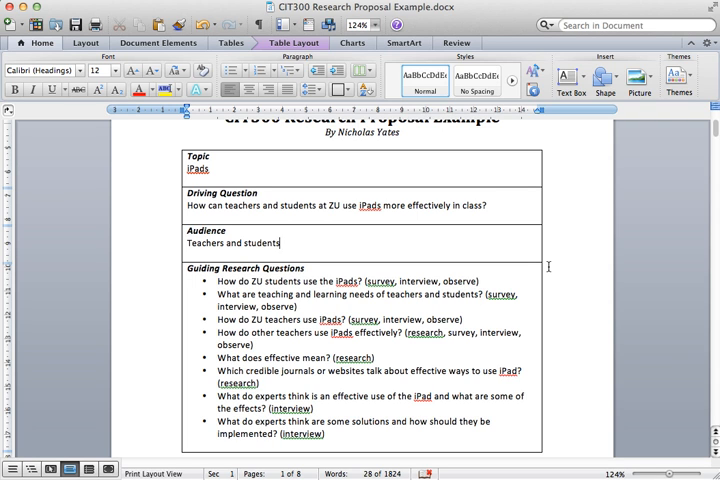
# Scroll through the opening outline, Executive Summary, Conclusion and References pages of the proposal
pyautogui.scroll(-3)
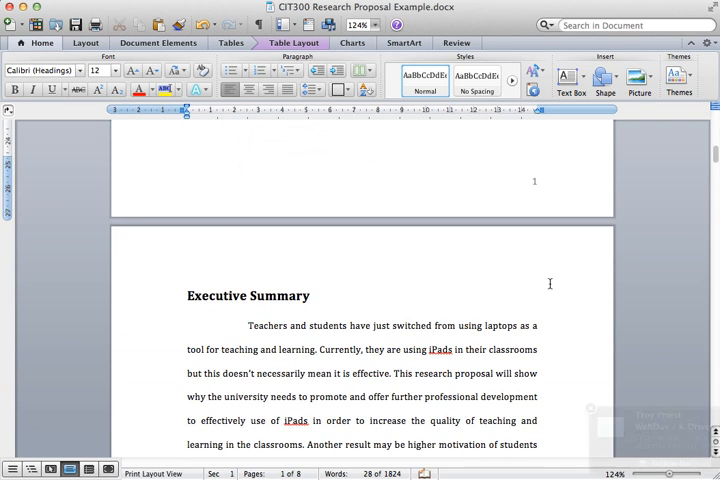
pyautogui.scroll(-3)
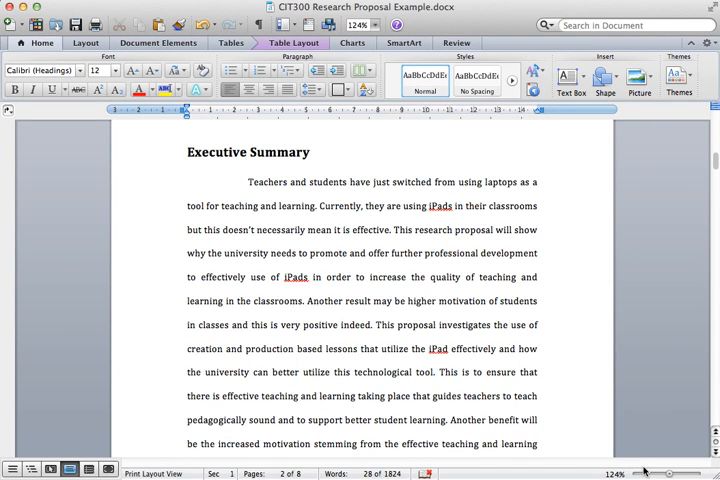
pyautogui.moveTo(712, 176)
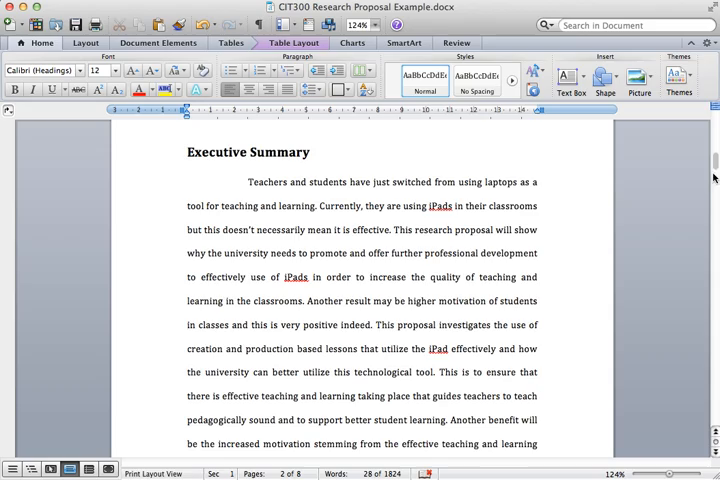
pyautogui.scroll(-3)
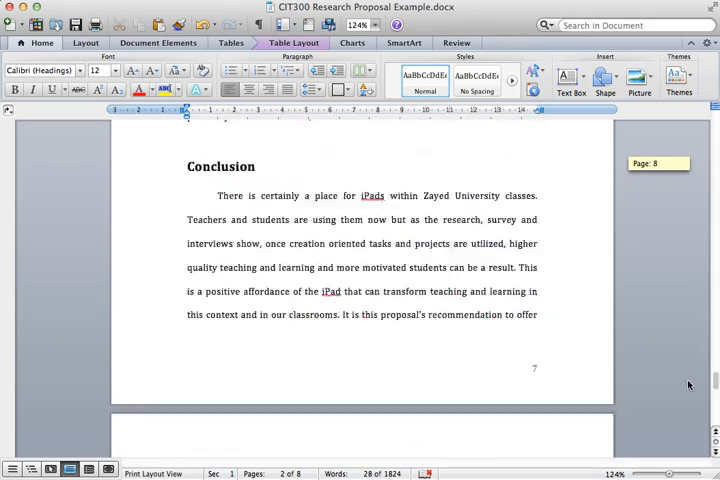
pyautogui.scroll(-3)
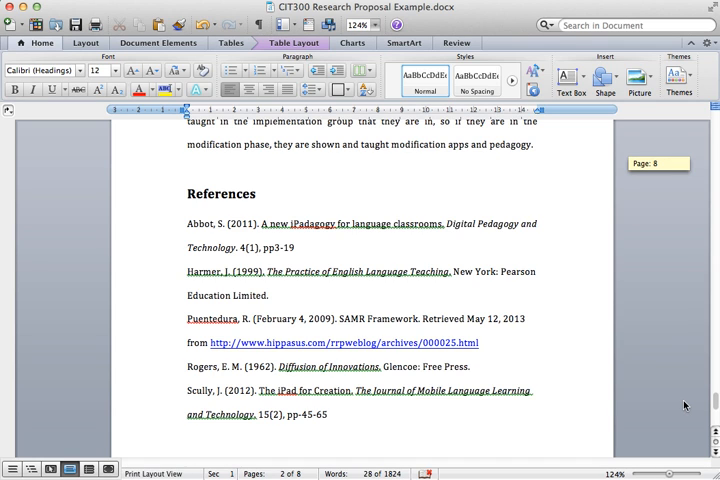
pyautogui.scroll(3)
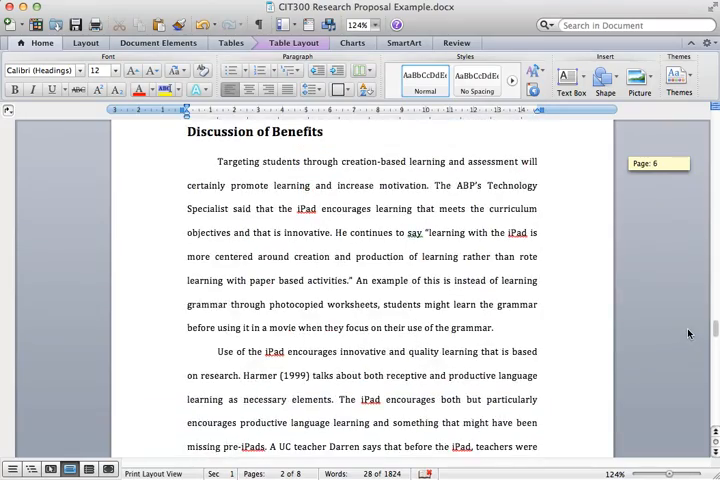
pyautogui.scroll(-3)
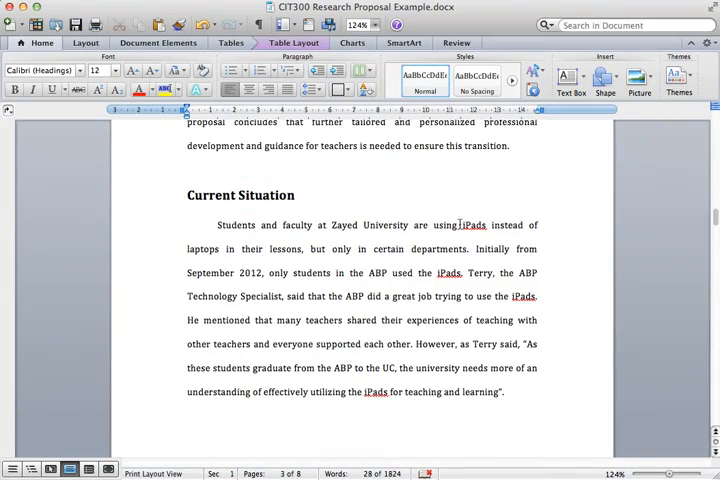
# Continue past Discussion of Benefits and Current Situation to the teacher-adoption section
pyautogui.scroll(-3)
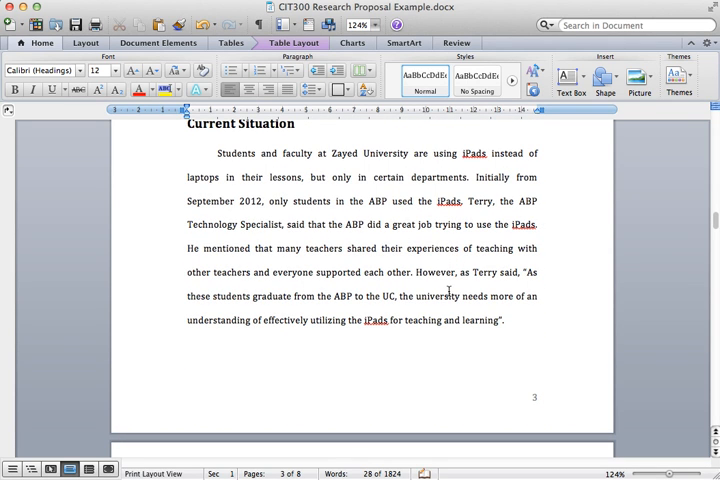
pyautogui.scroll(-3)
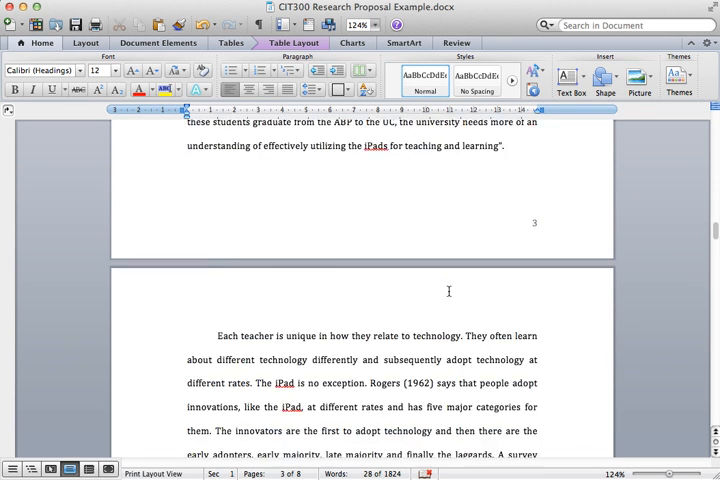
pyautogui.scroll(-3)
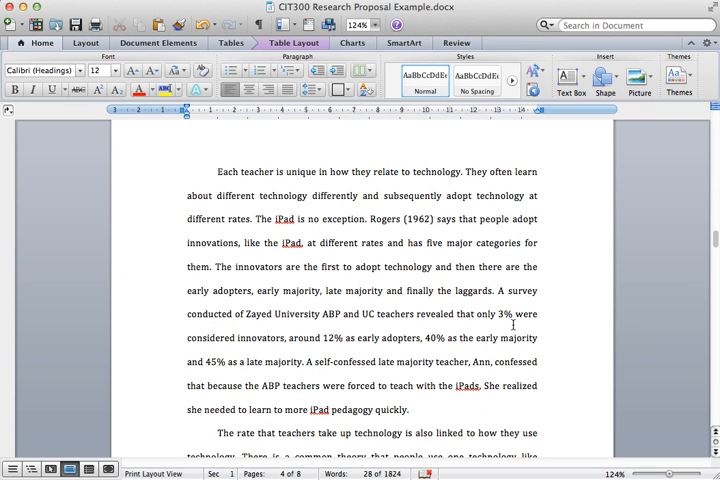
pyautogui.scroll(-3)
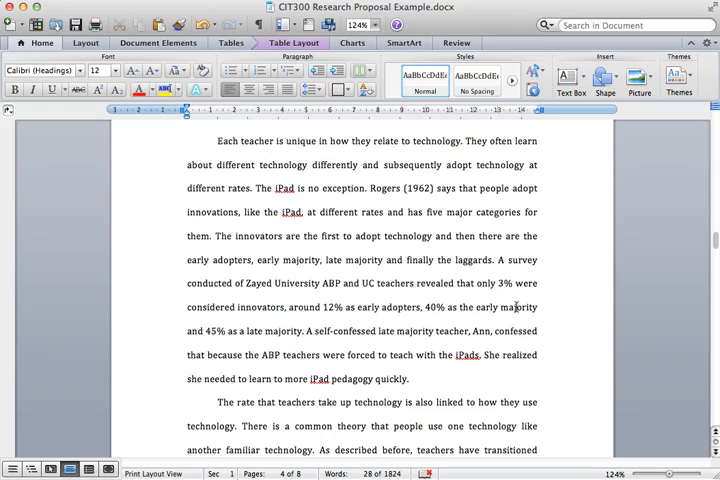
pyautogui.scroll(-3)
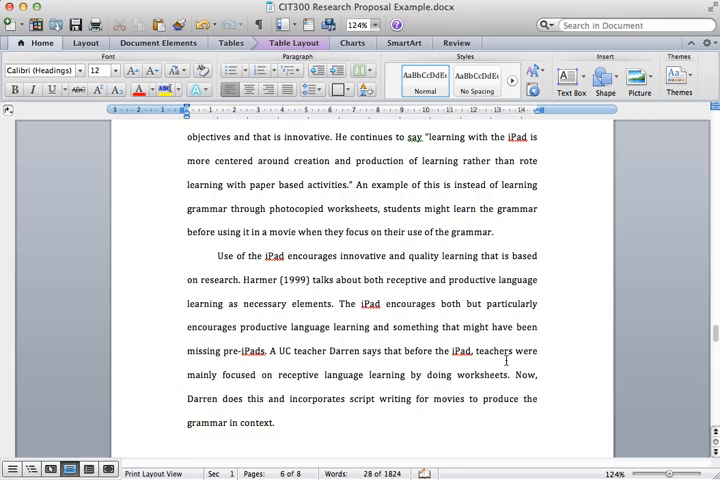
pyautogui.moveTo(288, 348)
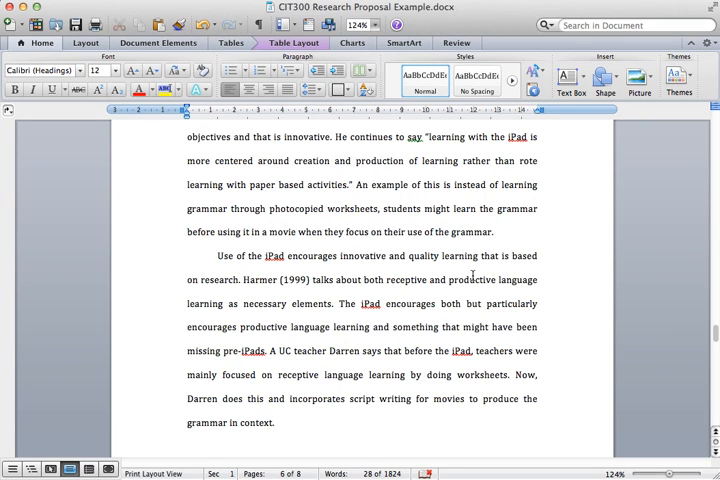
pyautogui.scroll(3)
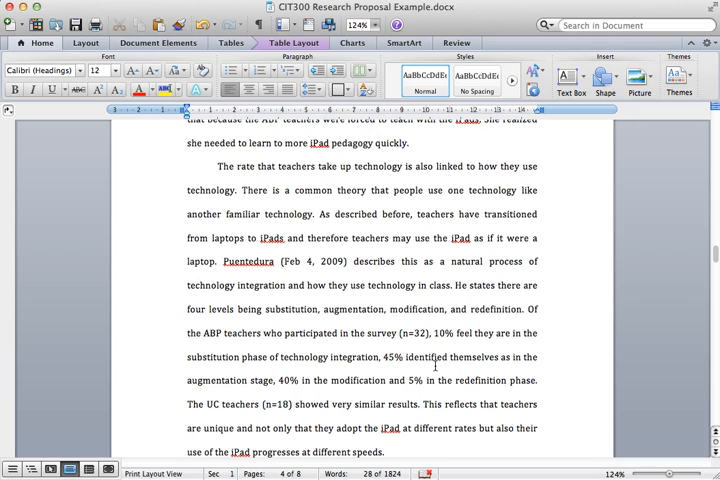
pyautogui.moveTo(204, 324)
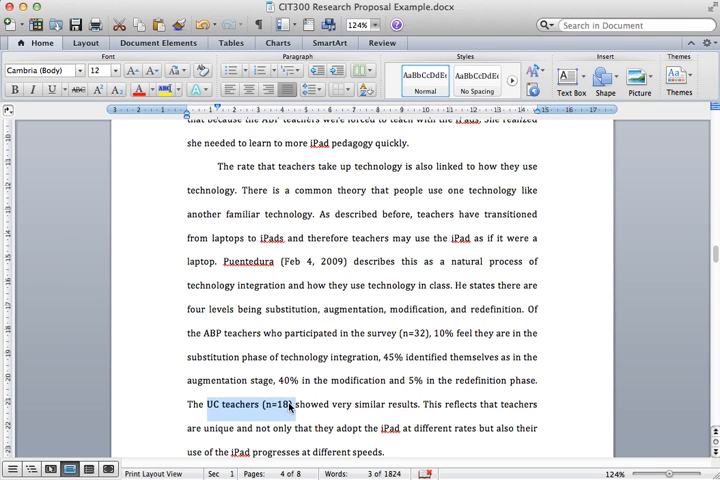
# Clear the highlight on the UC teachers figure and scroll back up to the Executive Summary heading
pyautogui.click(384, 408)
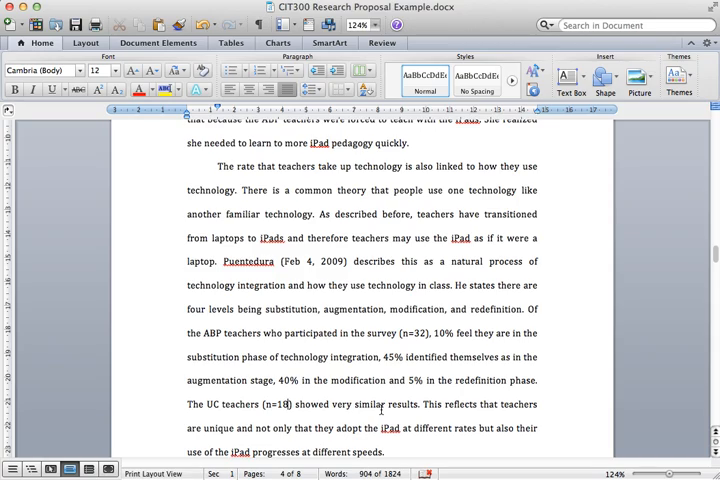
pyautogui.scroll(-3)
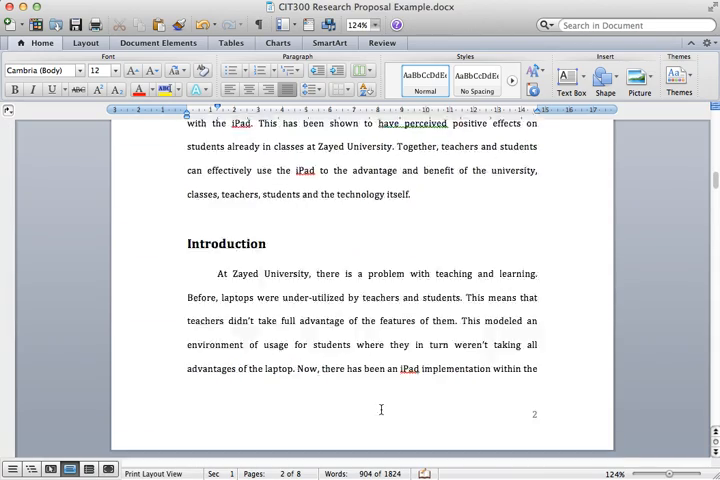
pyautogui.scroll(3)
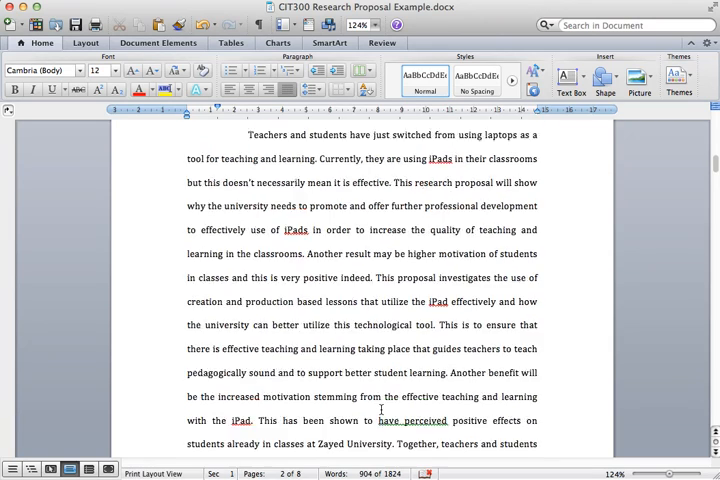
pyautogui.scroll(3)
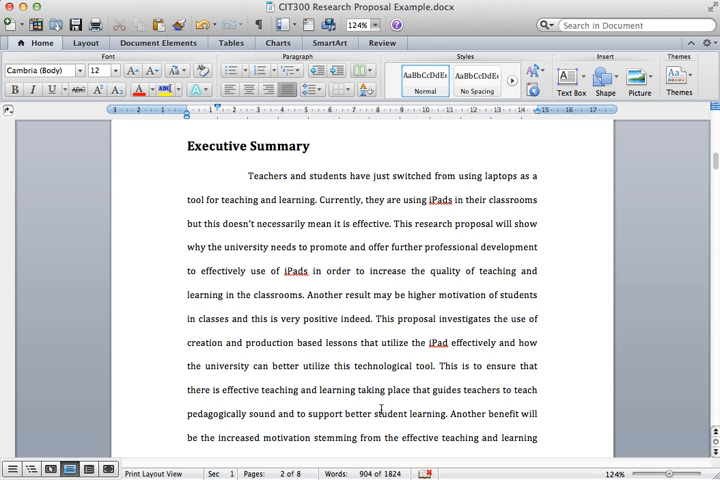
# Scroll down through the introduction toward its closing paragraph about teachers using the iPad
pyautogui.scroll(-3)
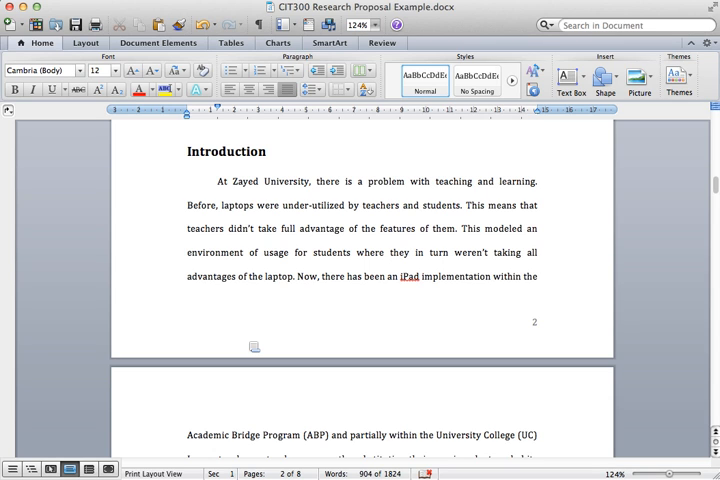
pyautogui.scroll(-3)
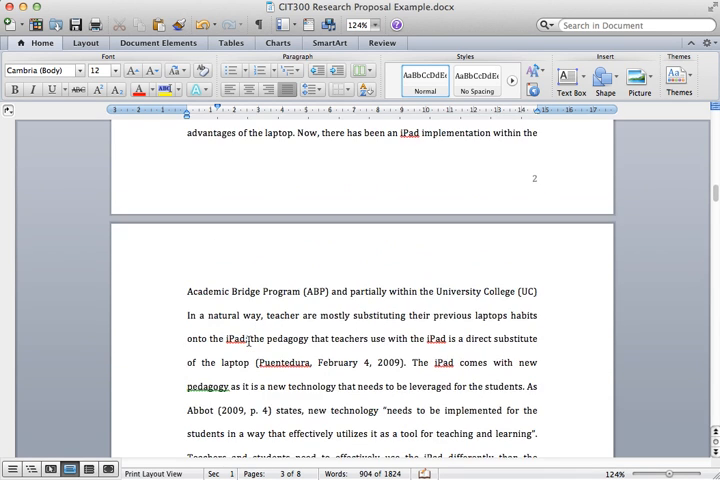
pyautogui.scroll(3)
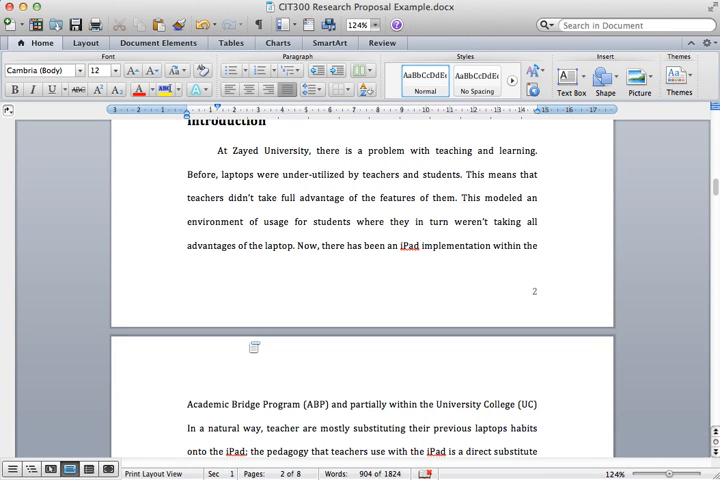
pyautogui.scroll(-3)
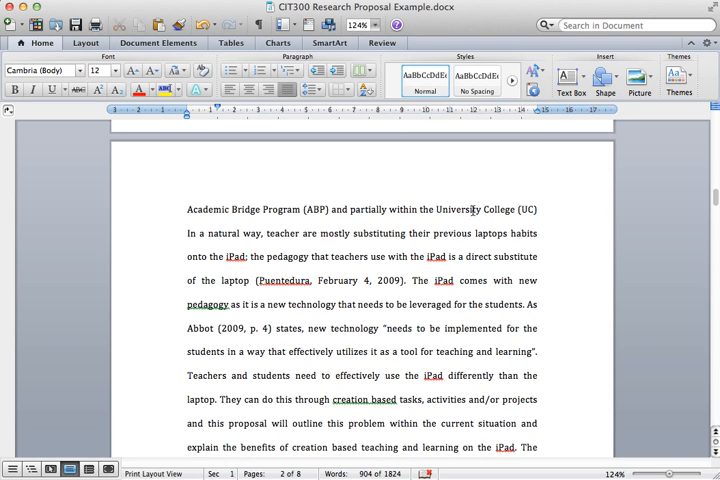
pyautogui.moveTo(412, 284)
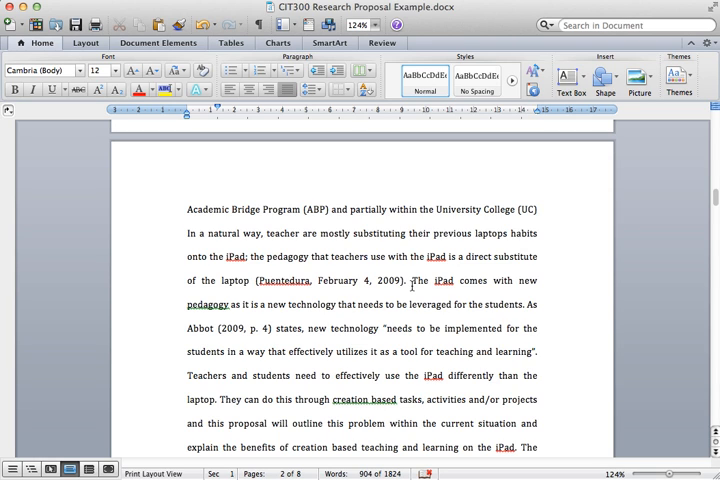
pyautogui.scroll(-3)
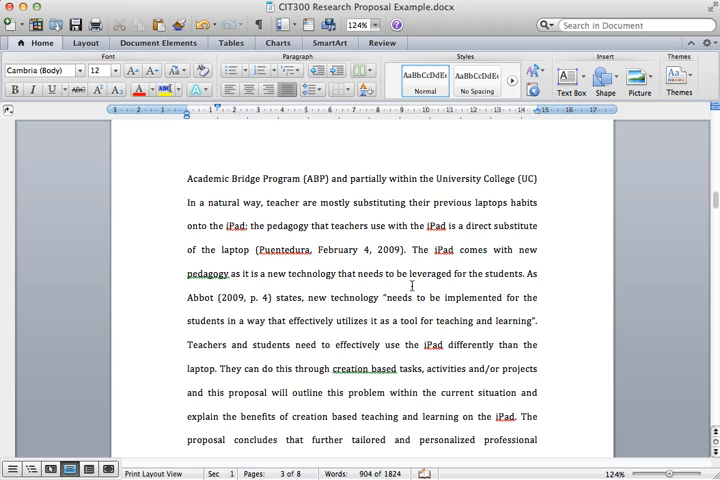
pyautogui.scroll(-3)
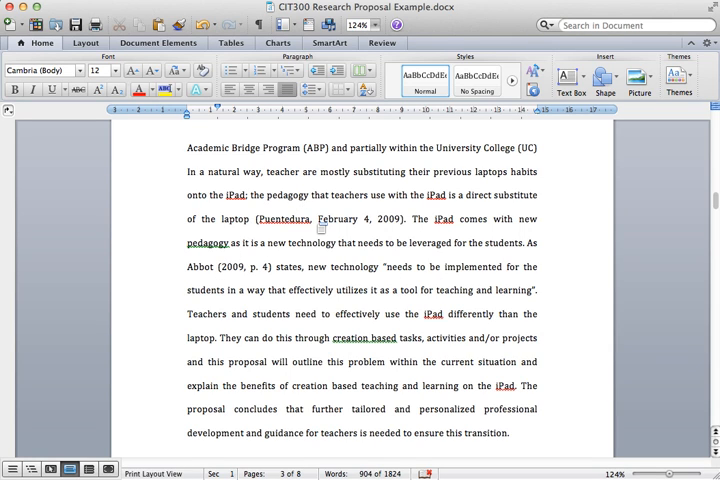
pyautogui.moveTo(418, 352)
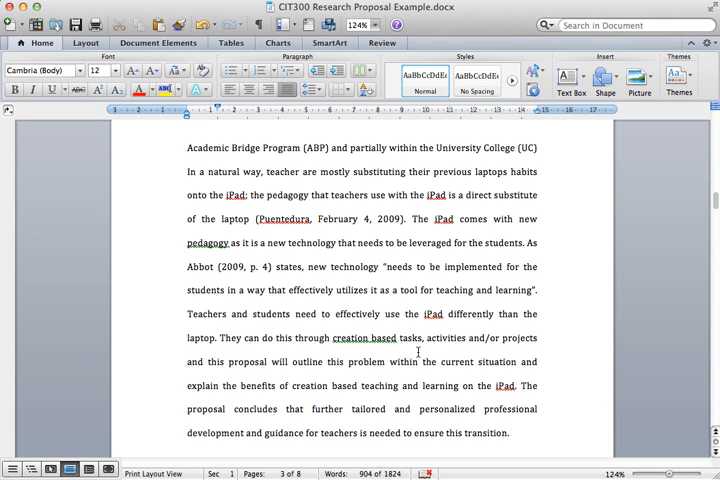
pyautogui.moveTo(186, 312)
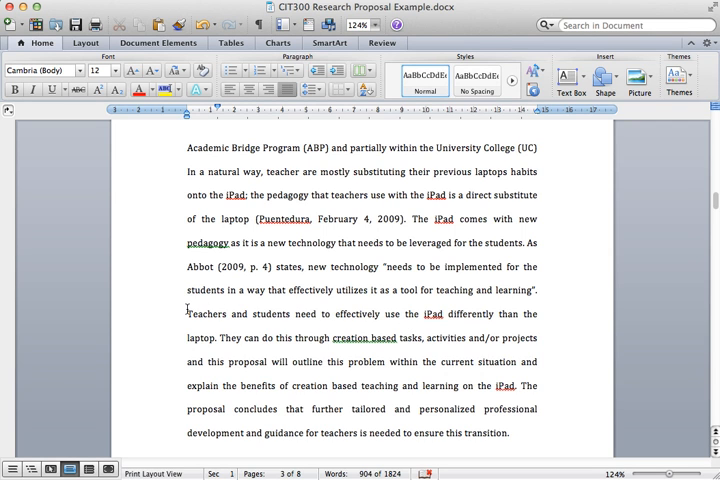
# Highlight the introduction's final paragraph and continue down to the Current Situation section
pyautogui.moveTo(184, 308); pyautogui.dragTo(510, 434)
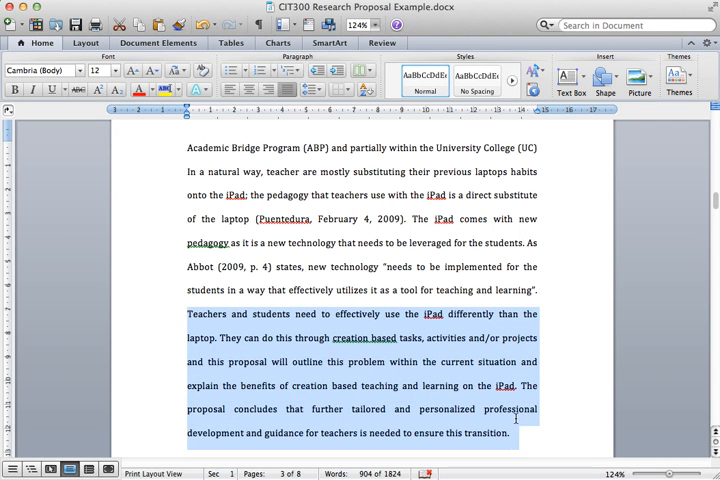
pyautogui.scroll(-3)
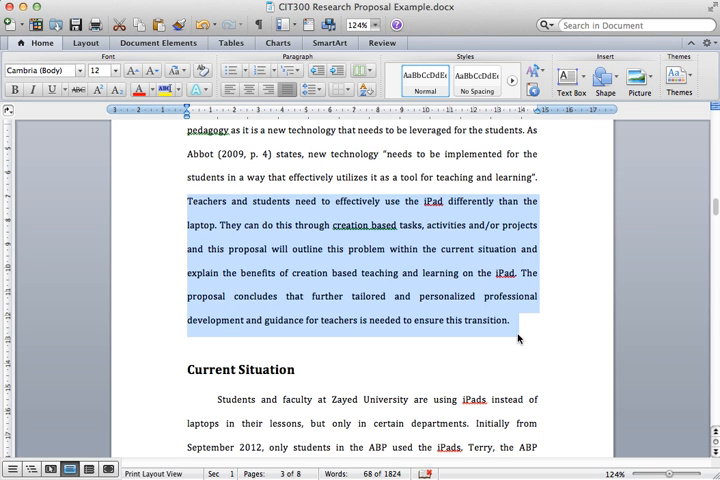
pyautogui.moveTo(528, 320)
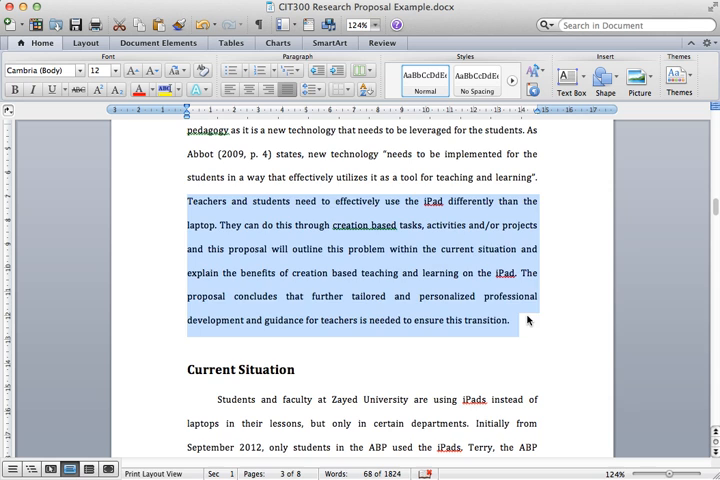
pyautogui.scroll(-3)
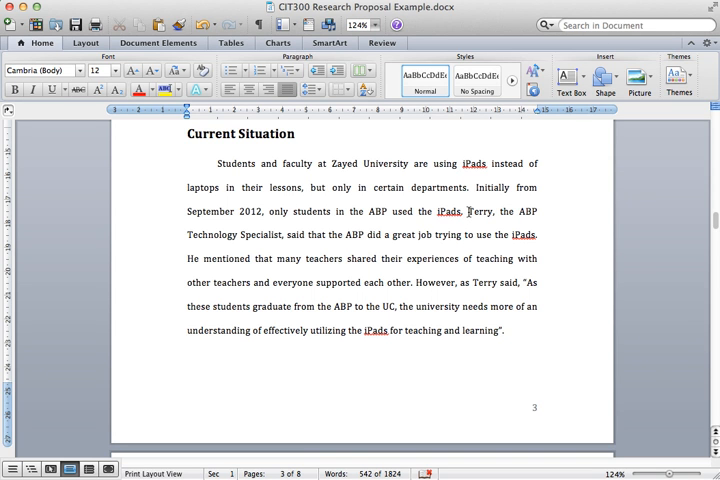
# Scroll through the Current Situation survey findings down to the Project Plan heading
pyautogui.scroll(-3)
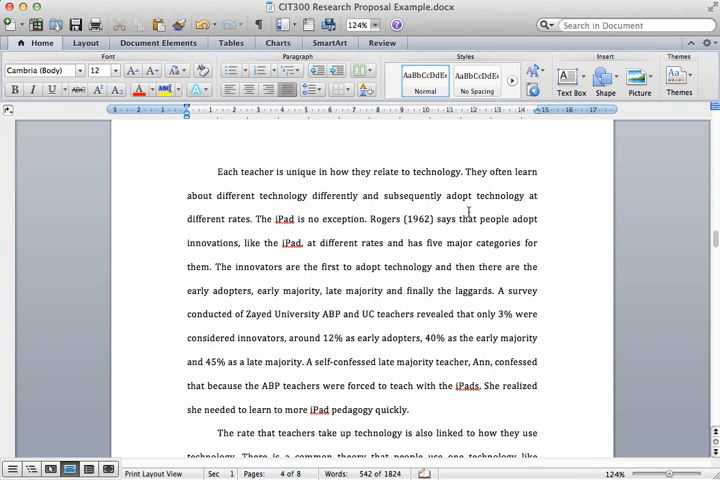
pyautogui.moveTo(404, 234)
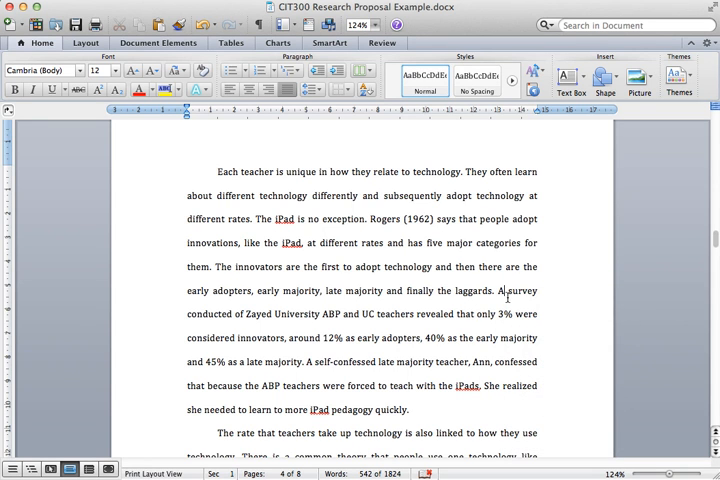
pyautogui.scroll(-3)
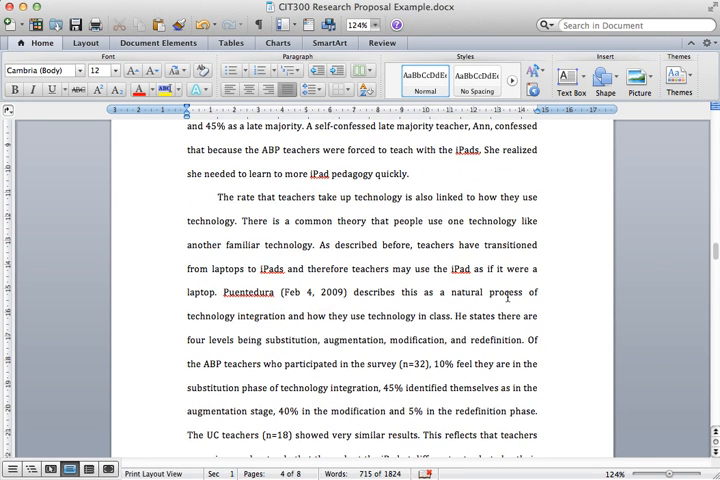
pyautogui.scroll(-3)
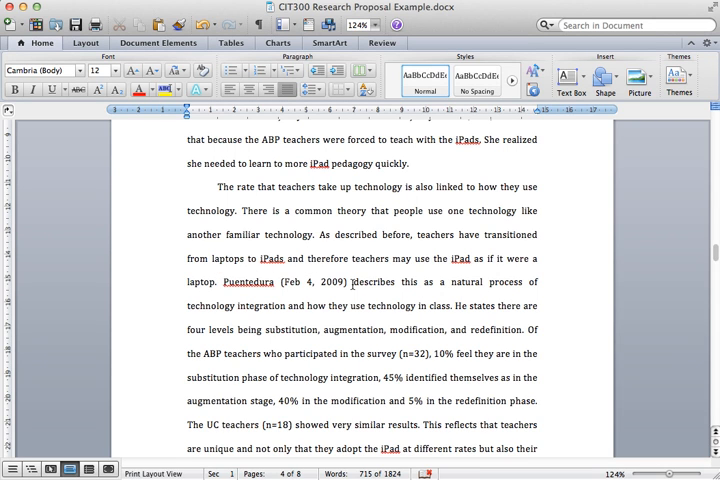
pyautogui.scroll(-3)
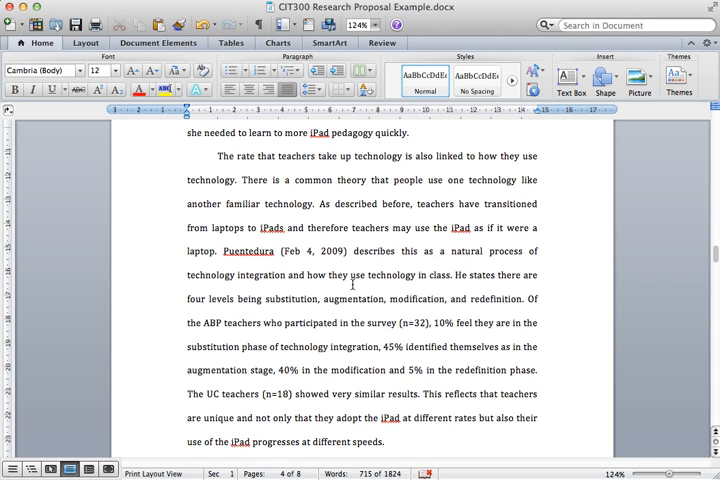
pyautogui.scroll(3)
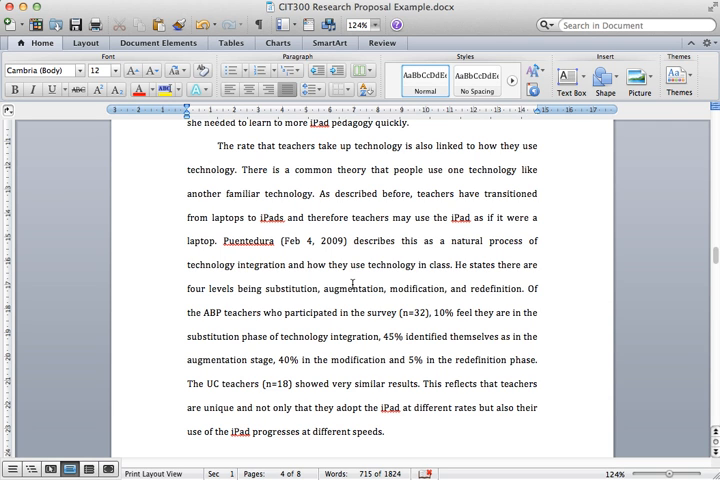
pyautogui.scroll(-3)
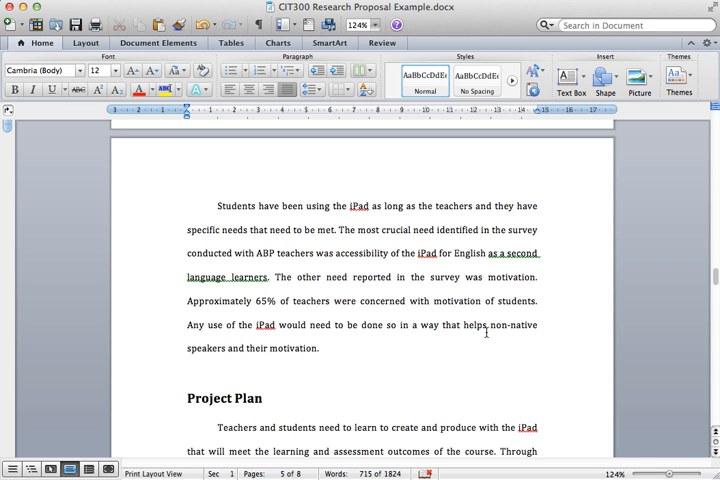
# Scroll through the Project Plan's teaching approach and app recommendations onto the next page
pyautogui.scroll(-3)
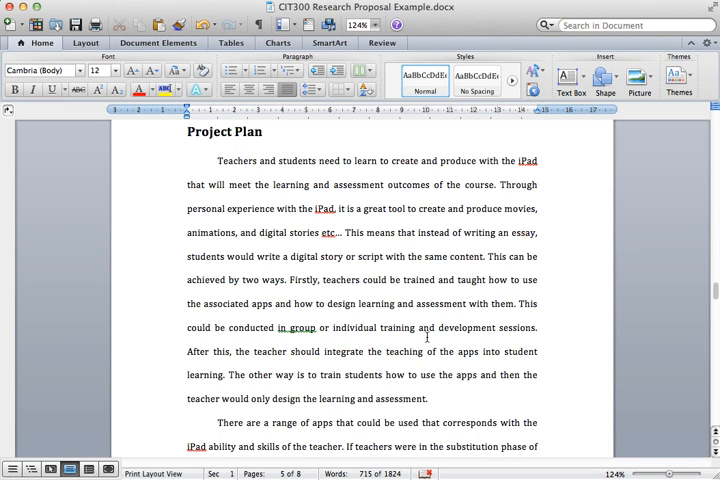
pyautogui.scroll(-3)
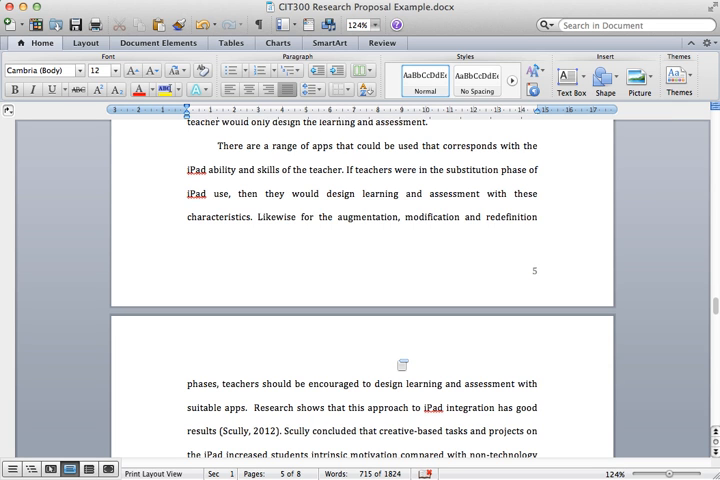
pyautogui.scroll(3)
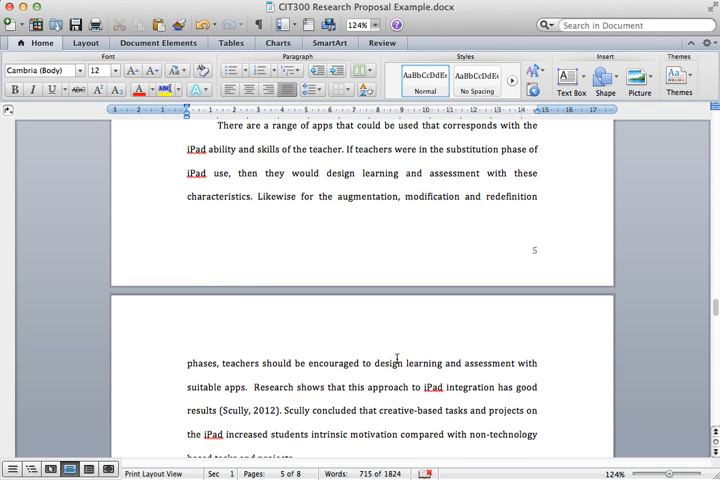
# Scroll to the Discussion of Benefits heading on page 6 about creation-based learning
pyautogui.scroll(-3)
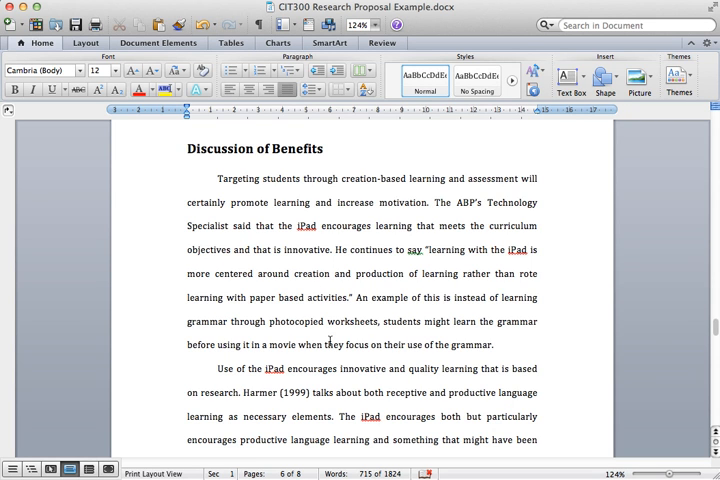
pyautogui.scroll(3)
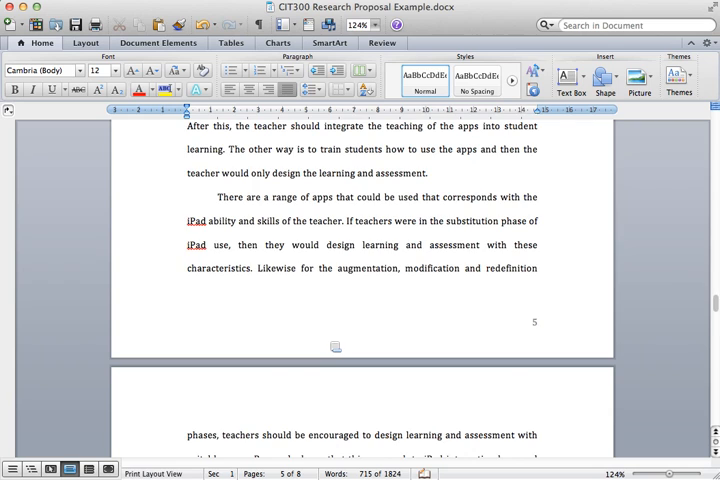
pyautogui.scroll(-3)
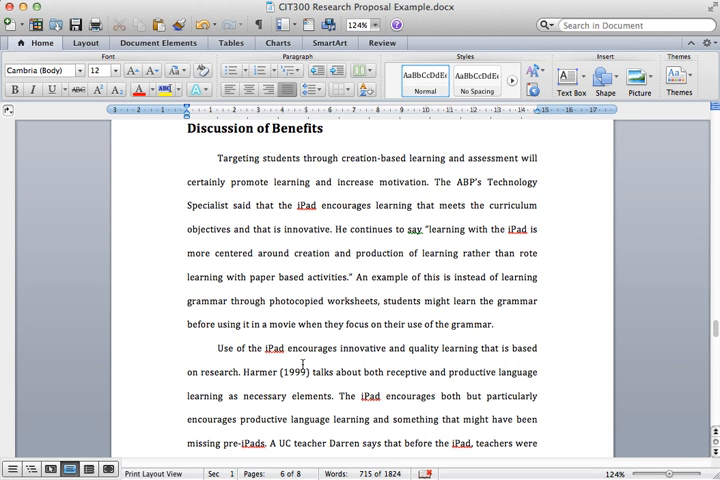
# Scroll to the Conclusion on page 7 recommending iPads at Zayed University
pyautogui.scroll(-3)
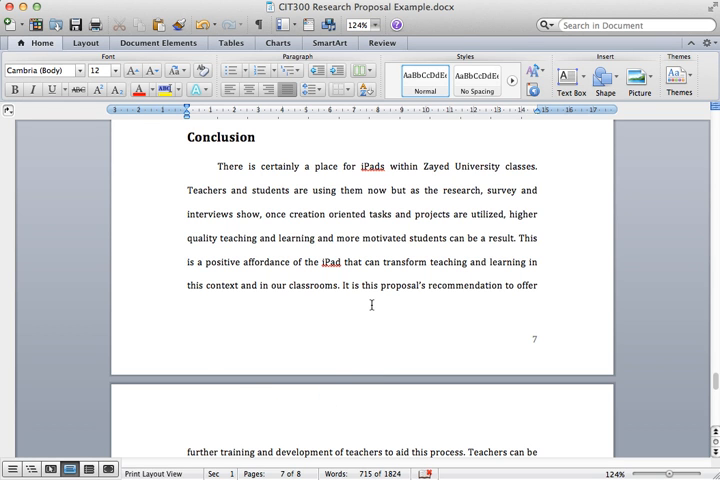
pyautogui.scroll(-3)
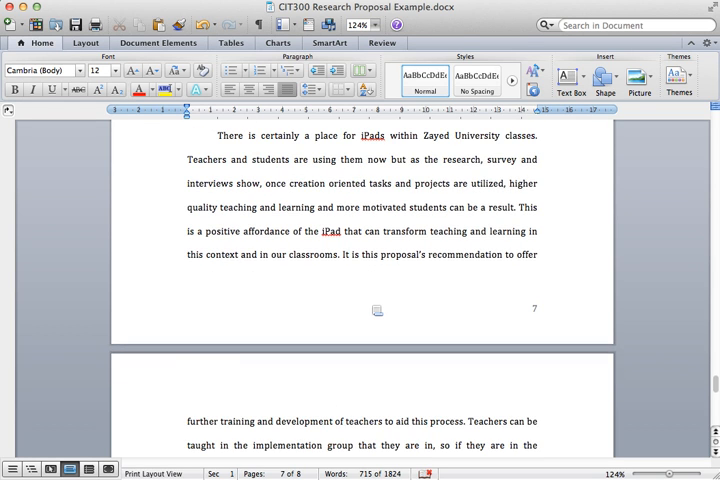